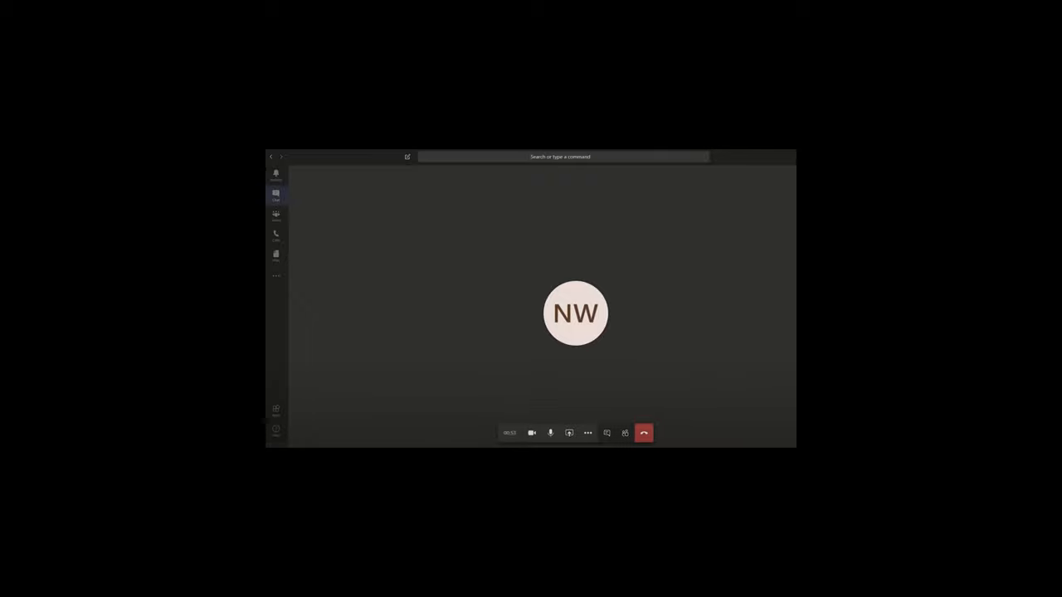
Show the background effects gallery beside the ongoing Teams call via More actions.
left_click(587, 431)
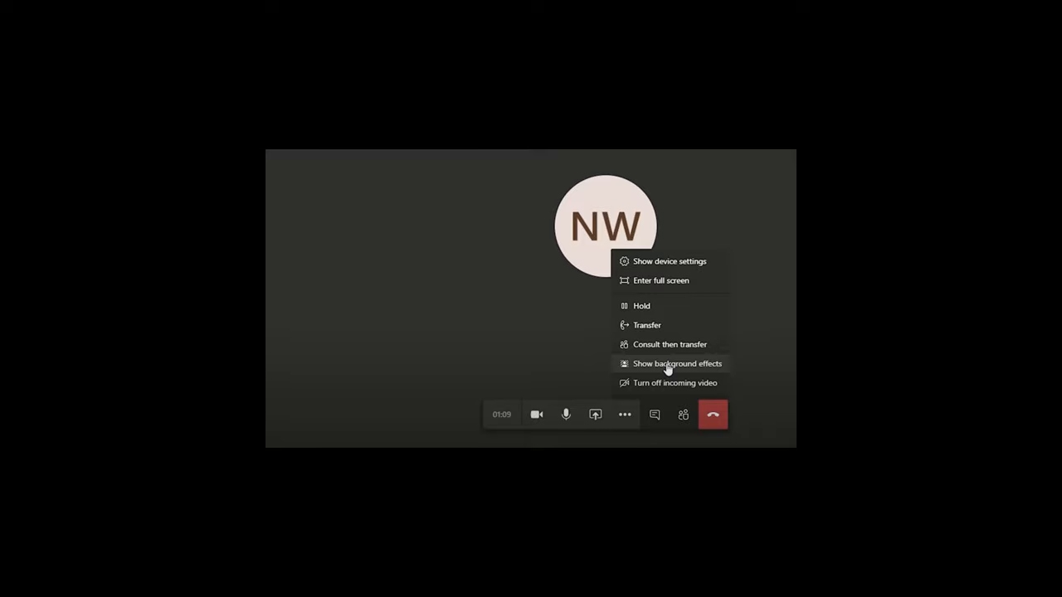
left_click(674, 363)
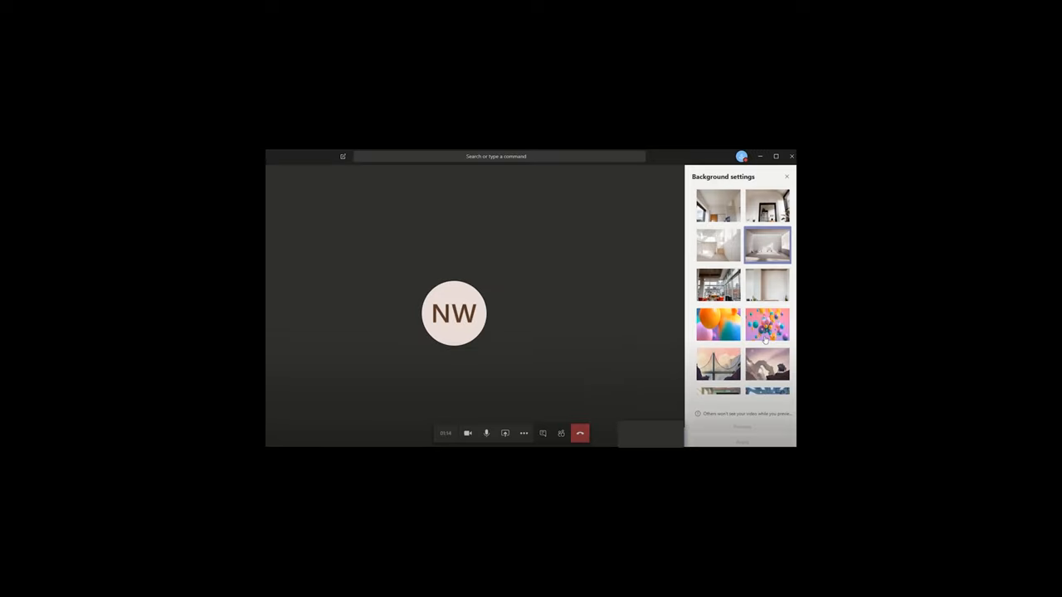